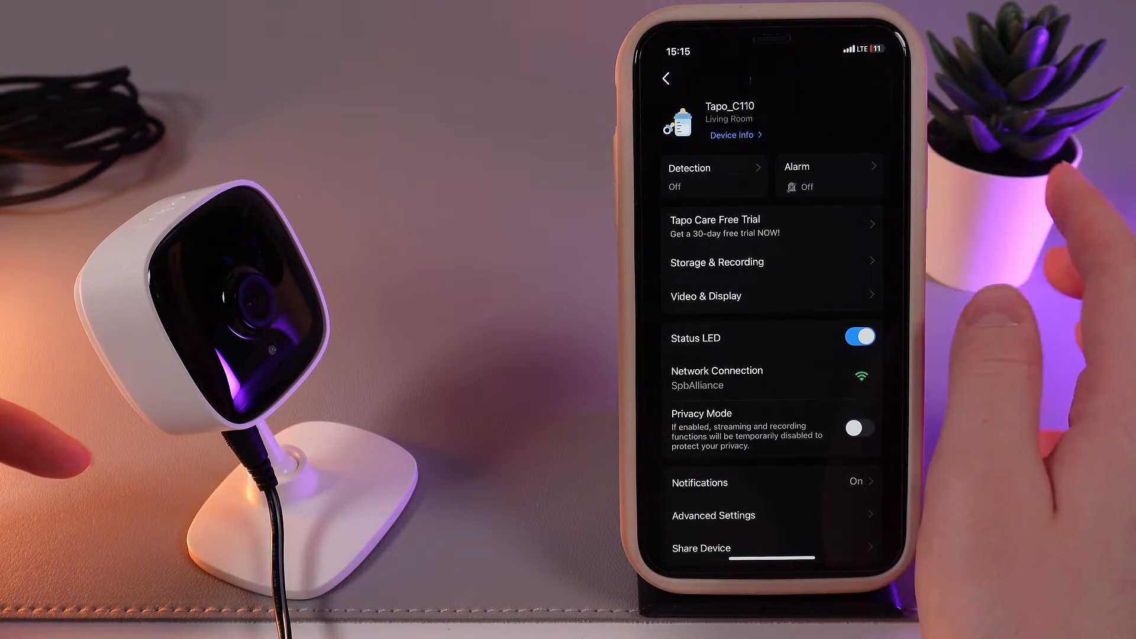
# Step: Open the Detection settings on the Tapo_C110 device settings page
pyautogui.click(712, 175)
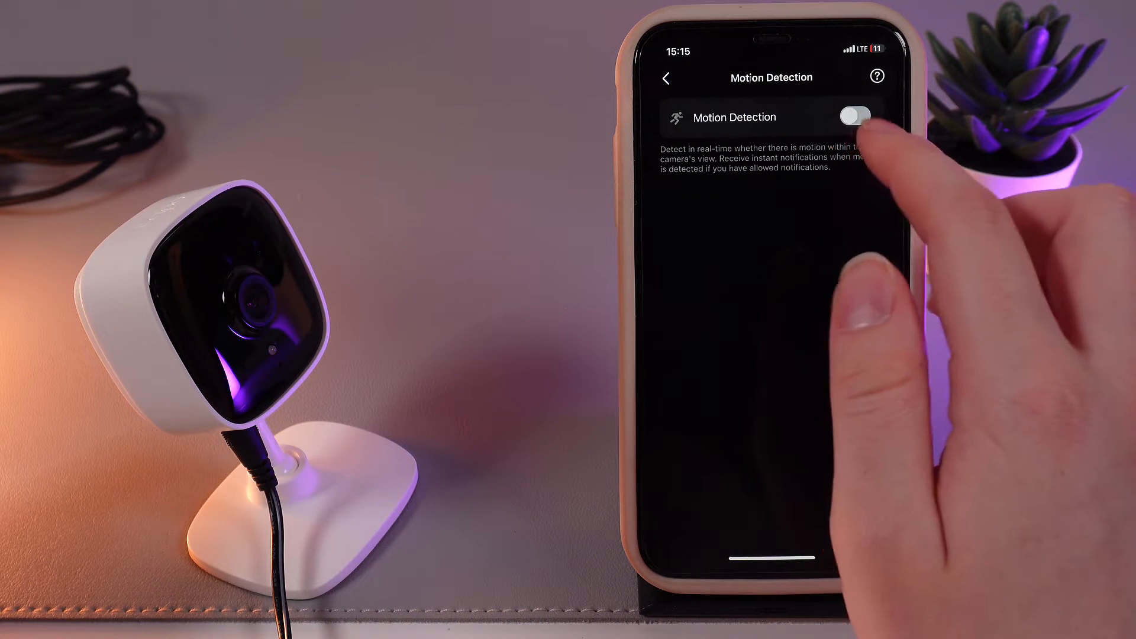
# Step: Enable Motion Detection with Normal sensitivity and dismiss the low battery alert
pyautogui.click(855, 116)
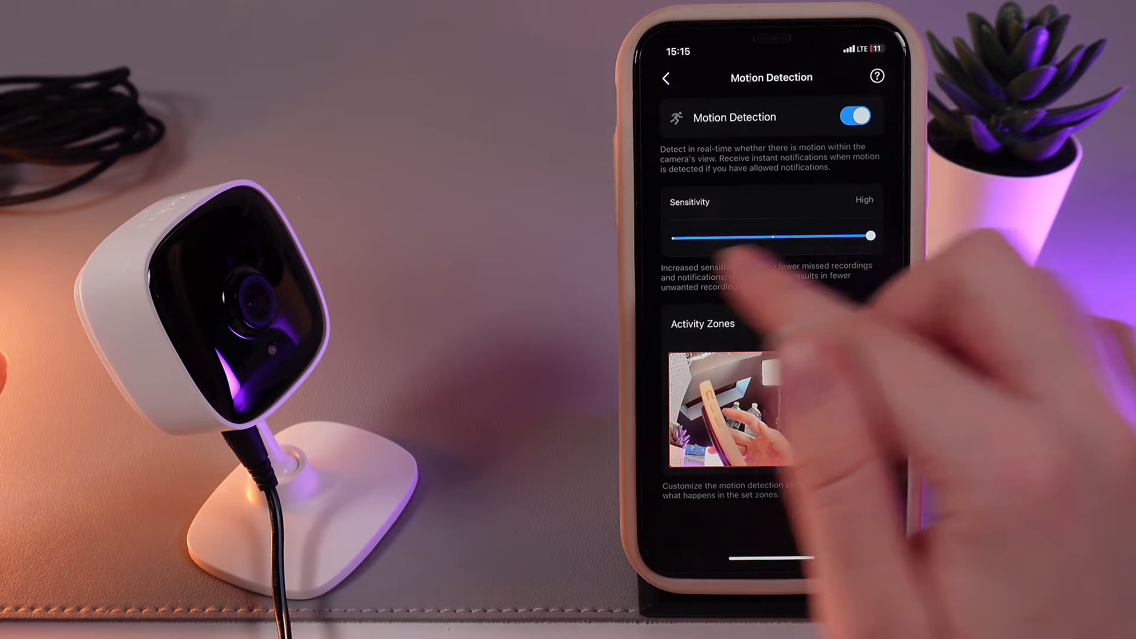
pyautogui.moveTo(869, 236); pyautogui.dragTo(851, 236)
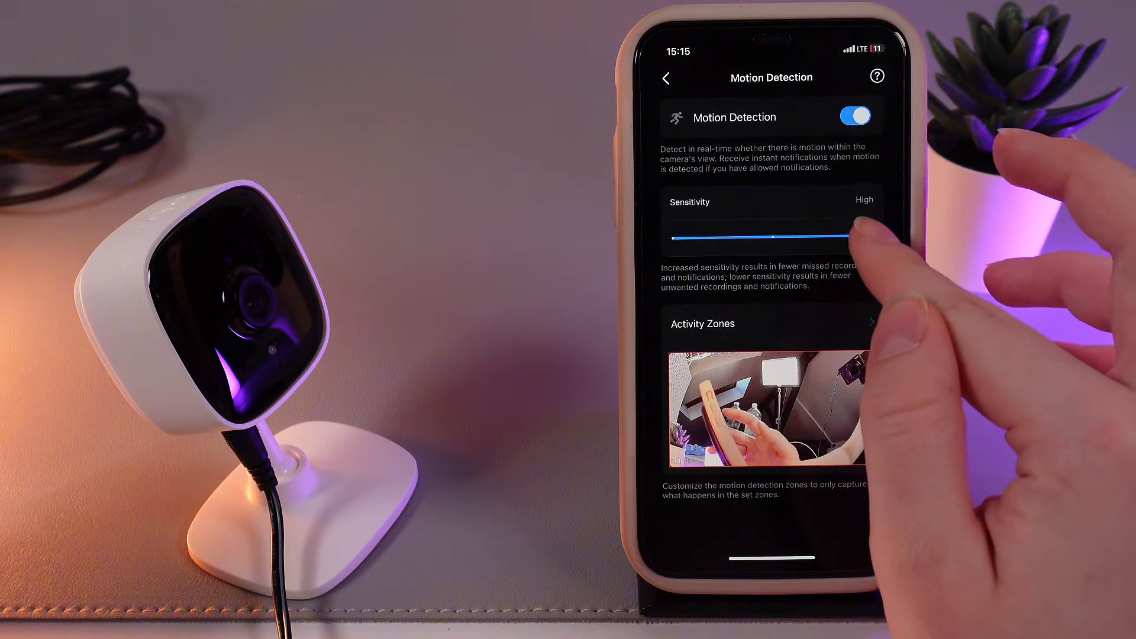
pyautogui.moveTo(855, 237); pyautogui.dragTo(770, 237)
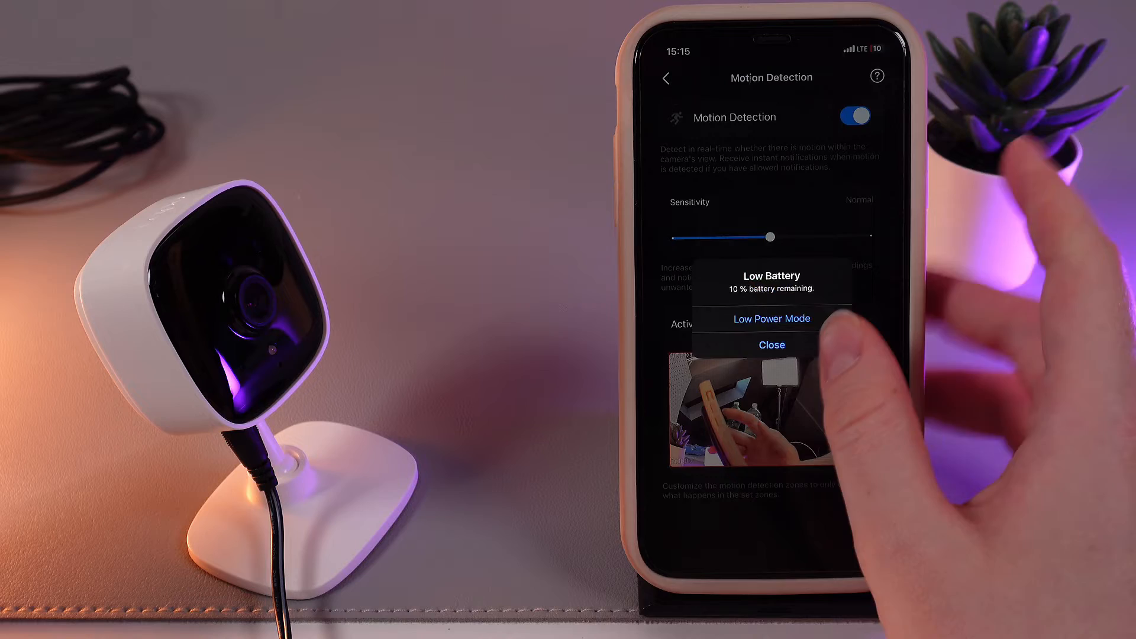
pyautogui.click(771, 345)
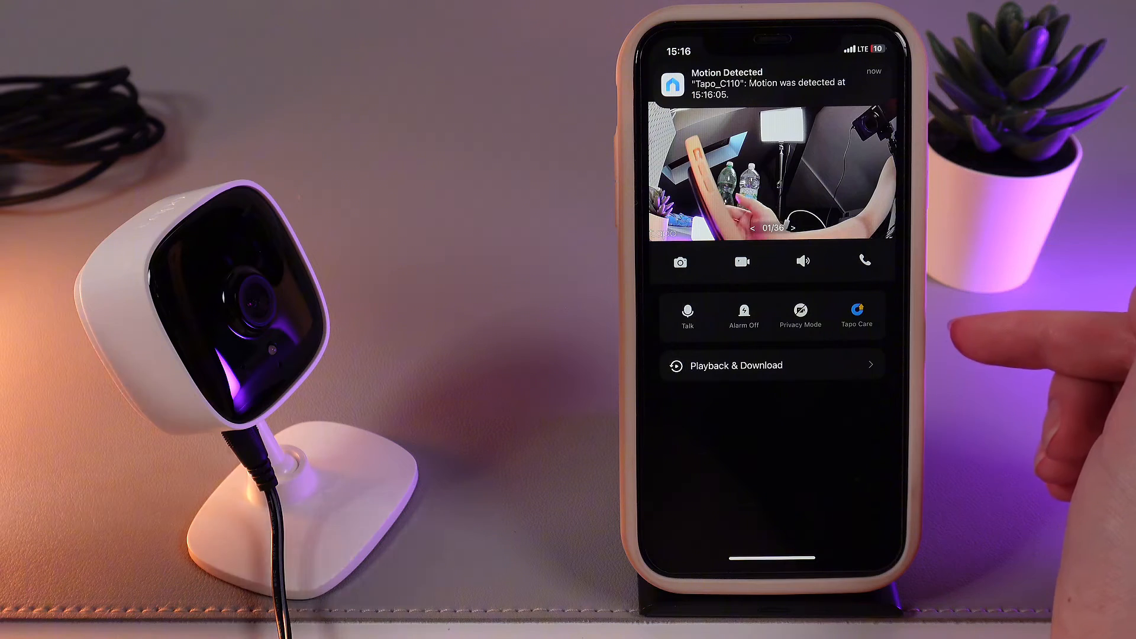
# Step: Open Playback & Download and play a motion-triggered recording
pyautogui.click(773, 82)
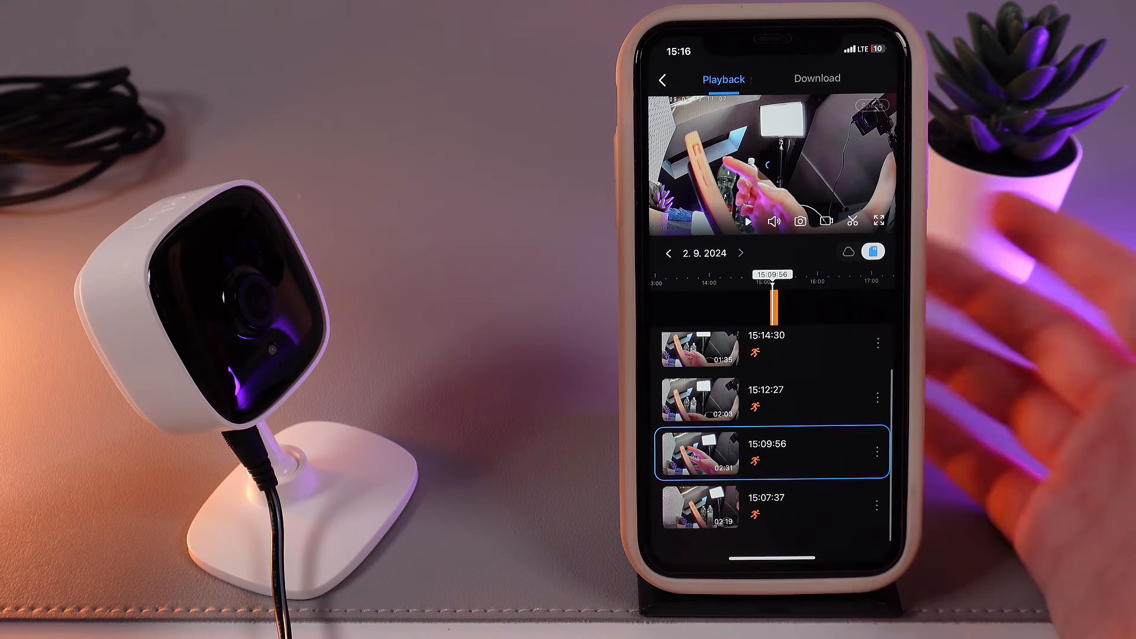
pyautogui.click(746, 221)
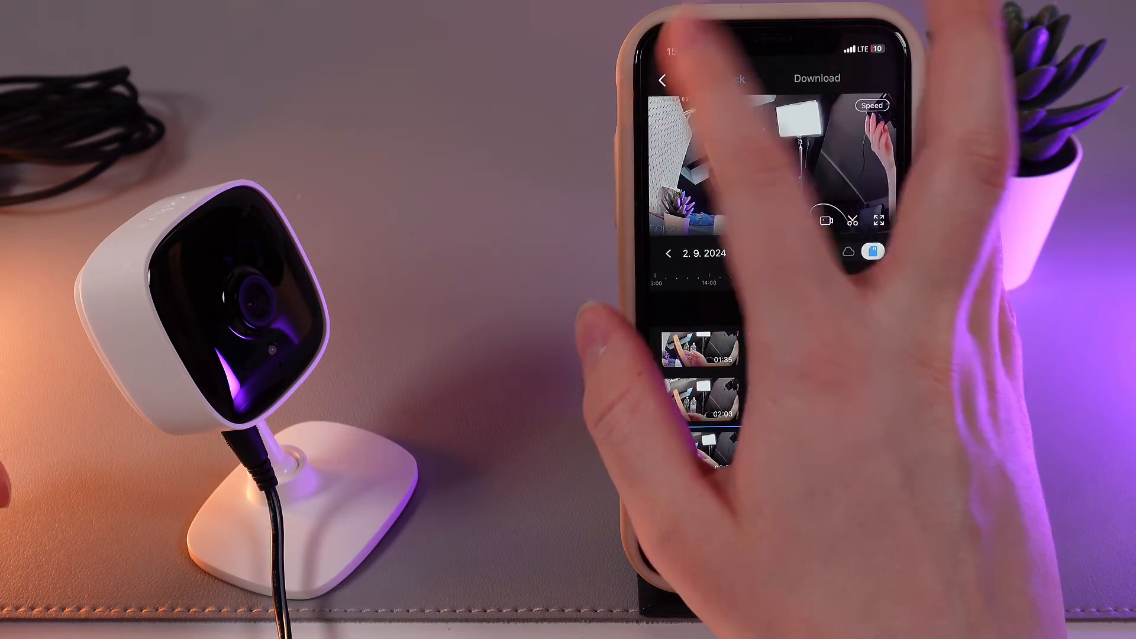
# Step: Return to Detection settings and disable Motion Detection, confirming the prompt
pyautogui.click(662, 80)
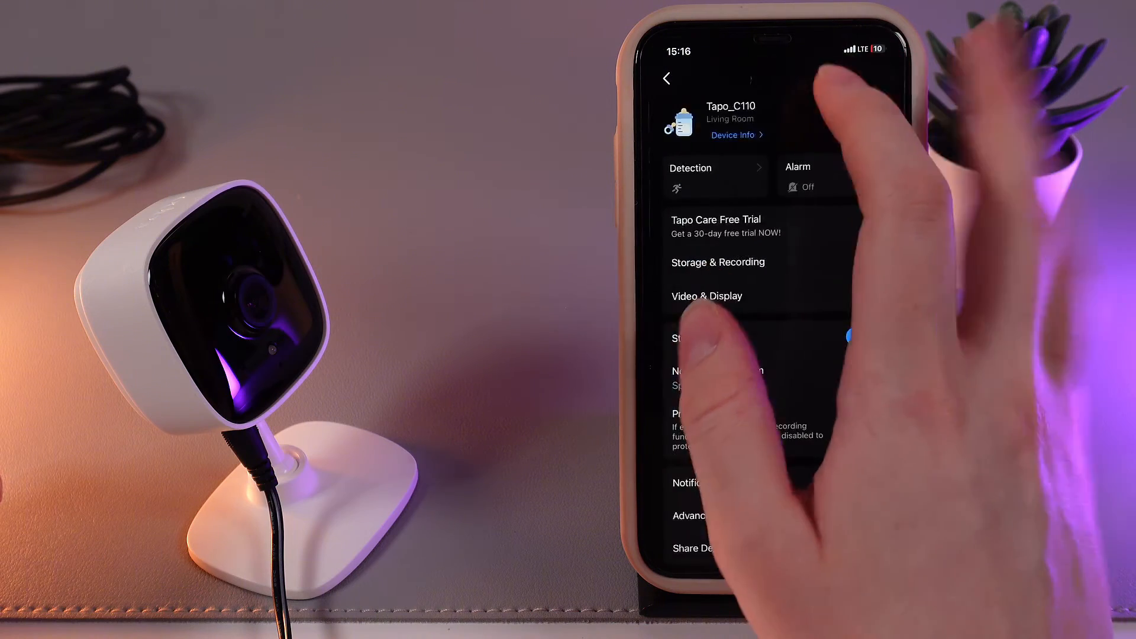
pyautogui.click(690, 176)
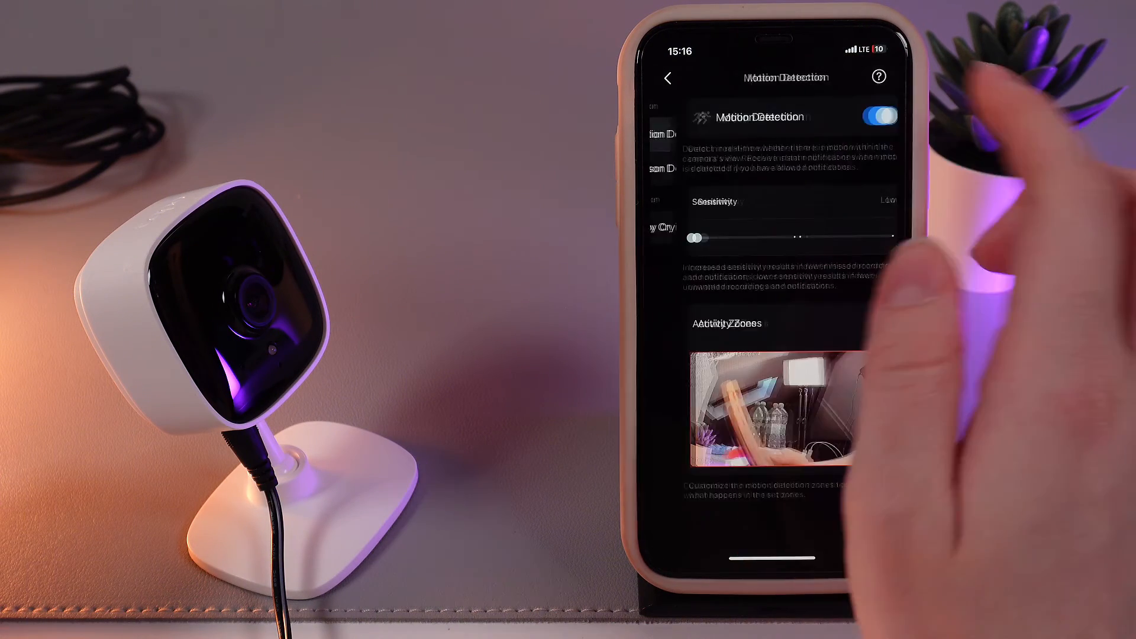
pyautogui.click(857, 116)
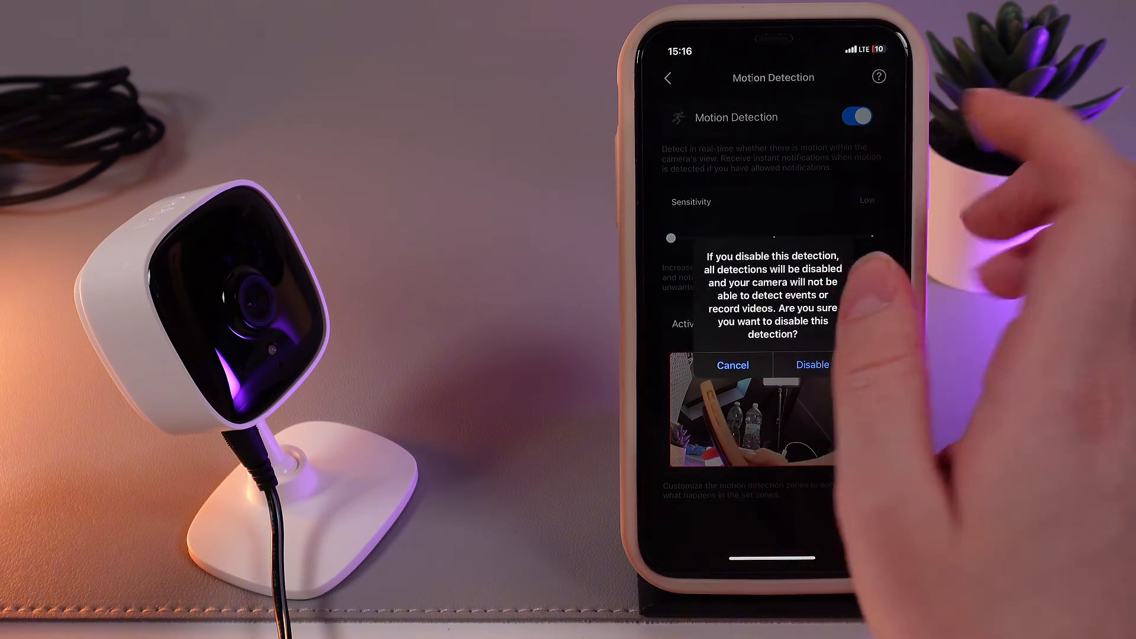
pyautogui.click(813, 365)
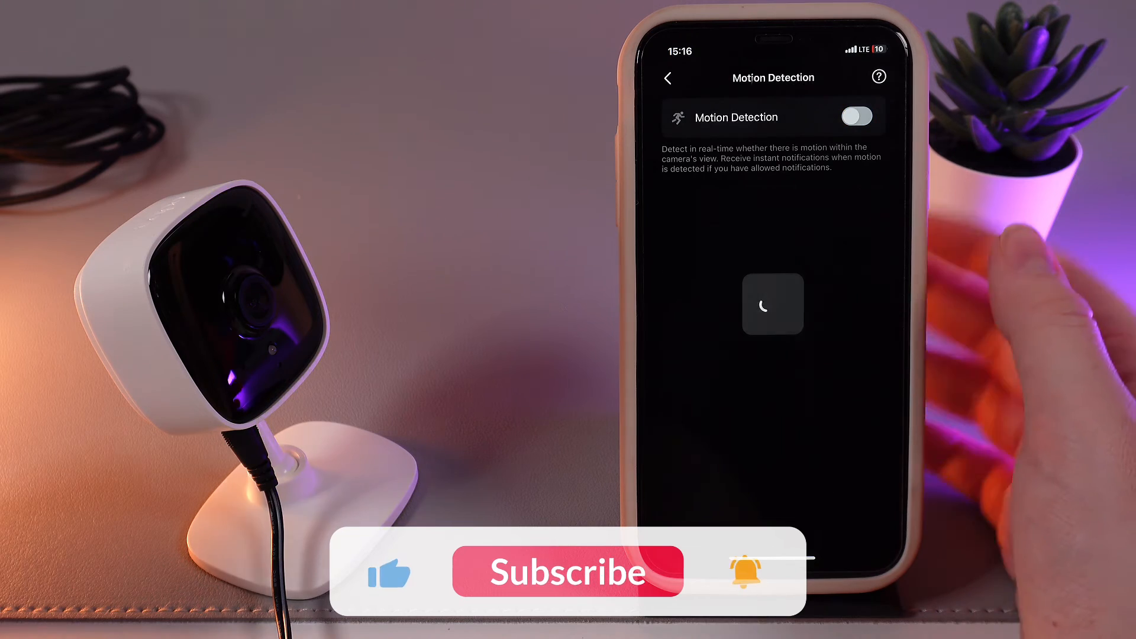